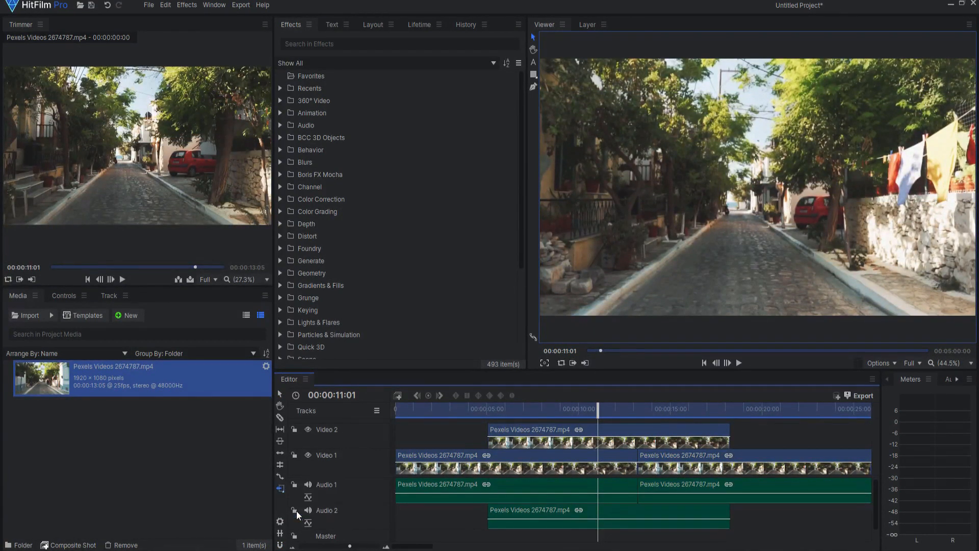
# Select every clip across the timeline tracks with the Track Select tool
pyautogui.click(552, 455)
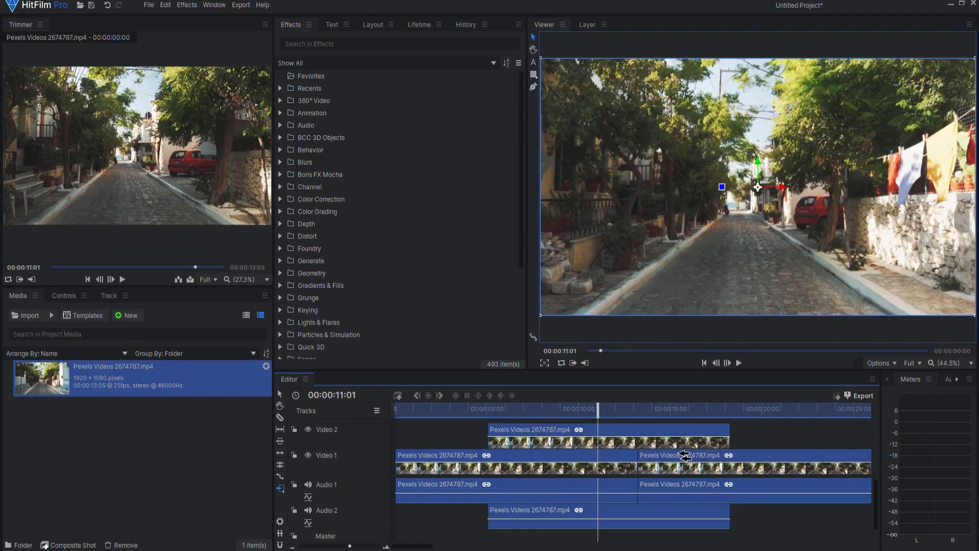
# Display the Viewer zoom menu with preset percentages, Scale to Fit, Zoom In and Zoom Out
pyautogui.click(953, 363)
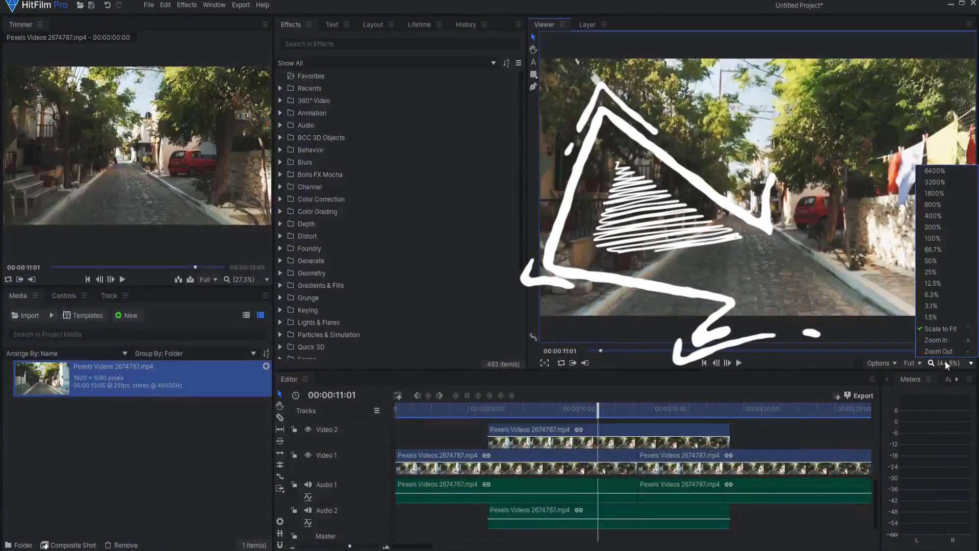
pyautogui.click(938, 341)
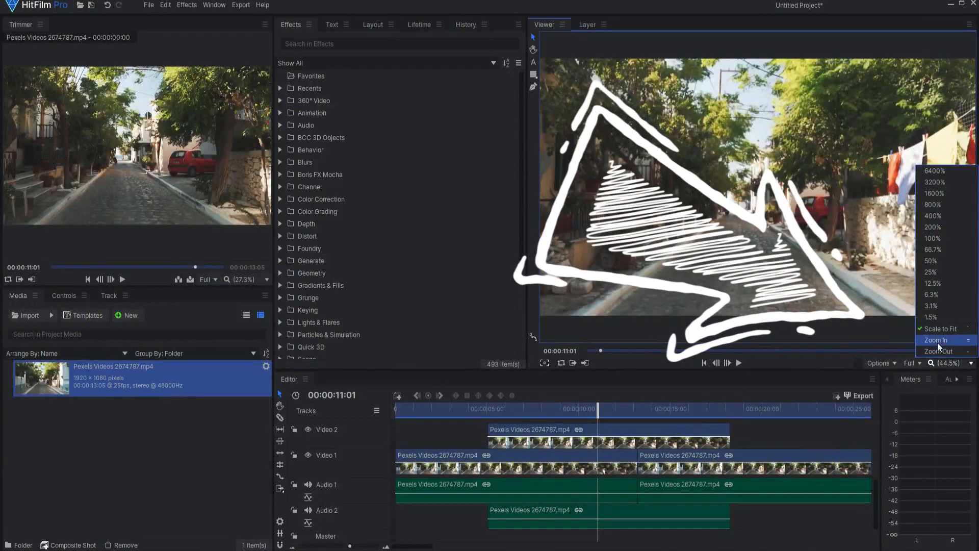
pyautogui.click(939, 329)
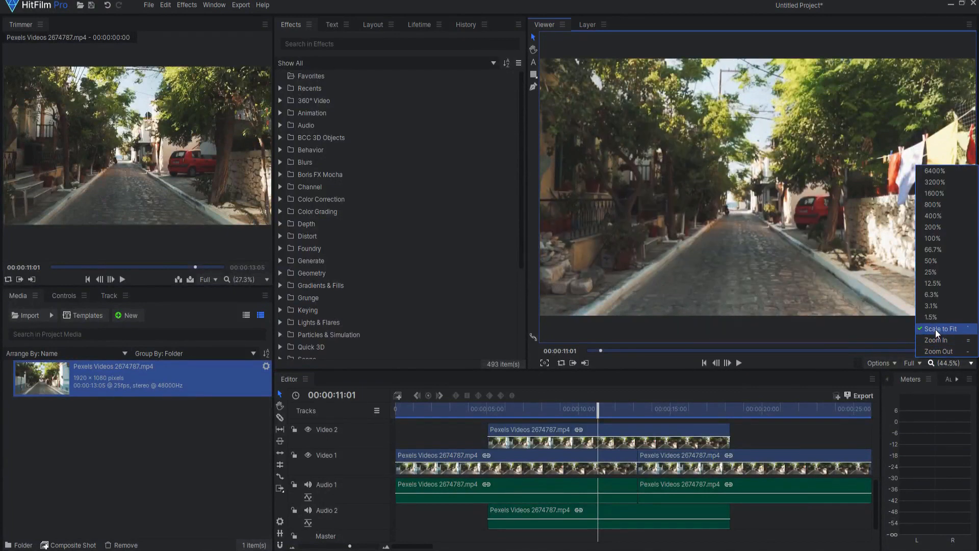